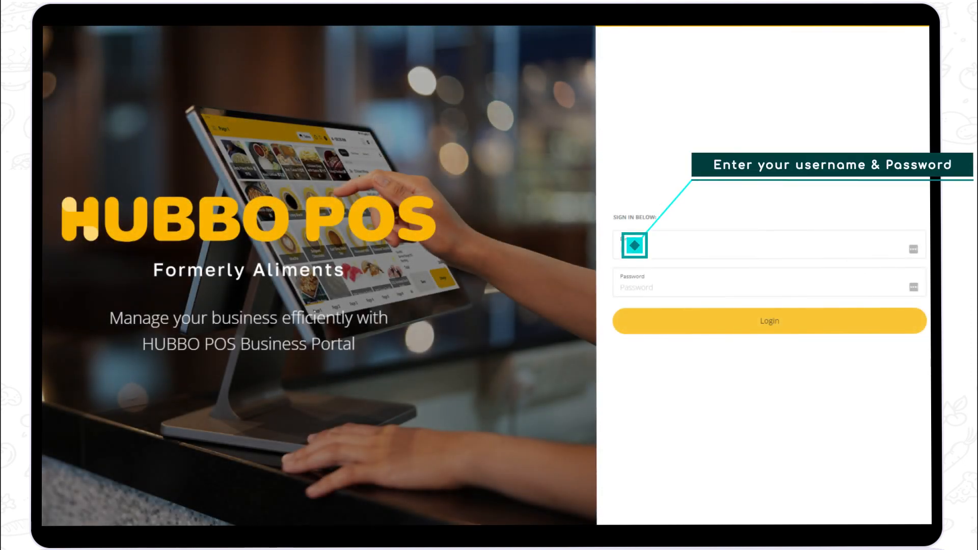
Focus the username field on the HUBBO POS Business Portal login page
left_click(769, 320)
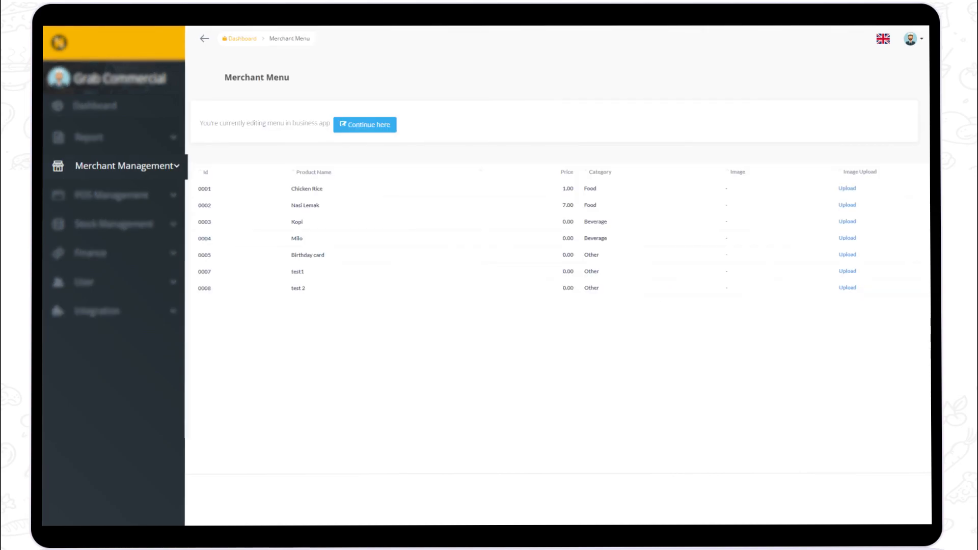
left_click(127, 166)
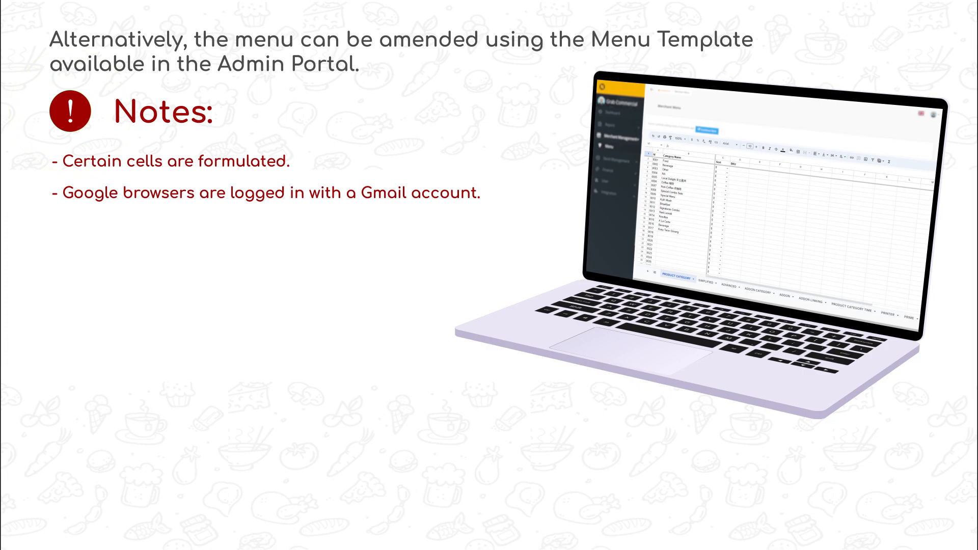
type("Do not \"C")
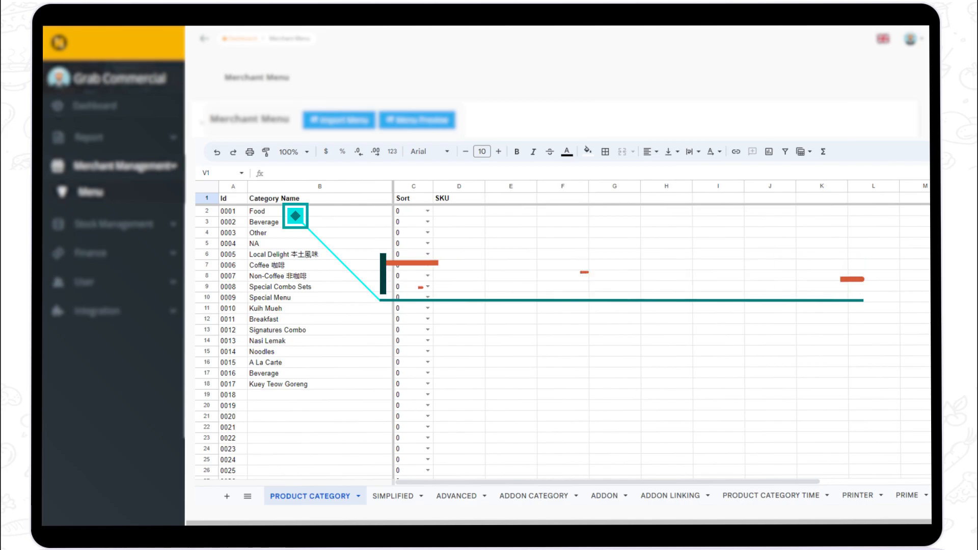
Show the Simplified sheet listing products with enabled status, price, category and printer
left_click(393, 495)
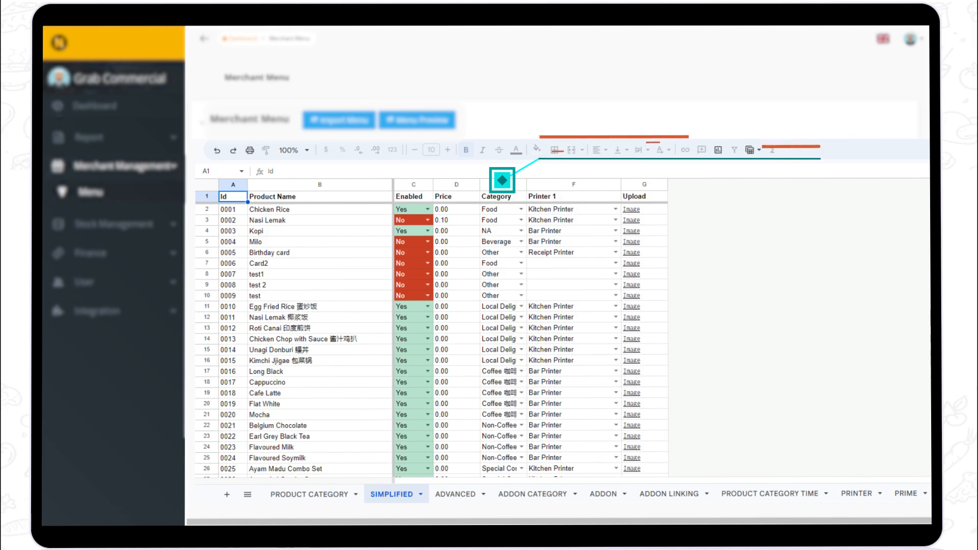
mouse_move(571, 195)
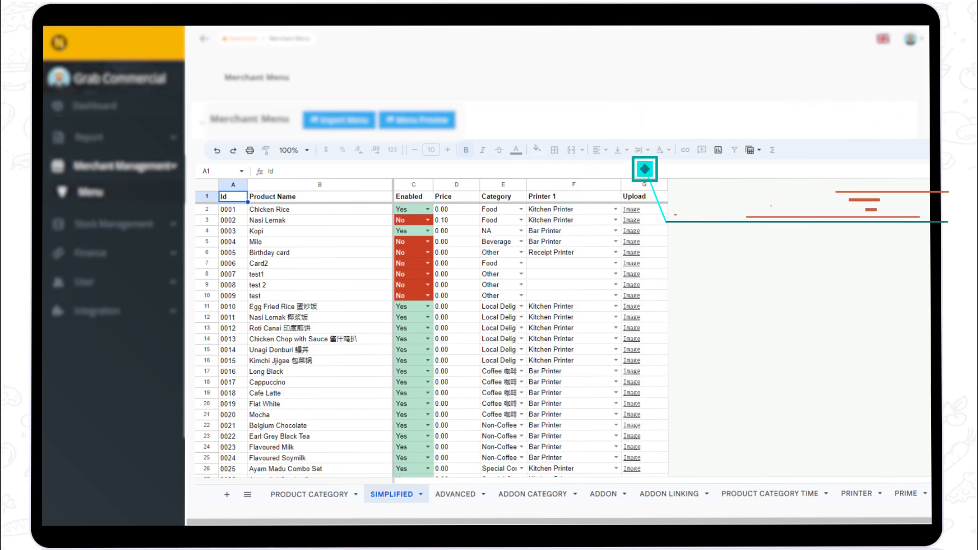
mouse_move(644, 168)
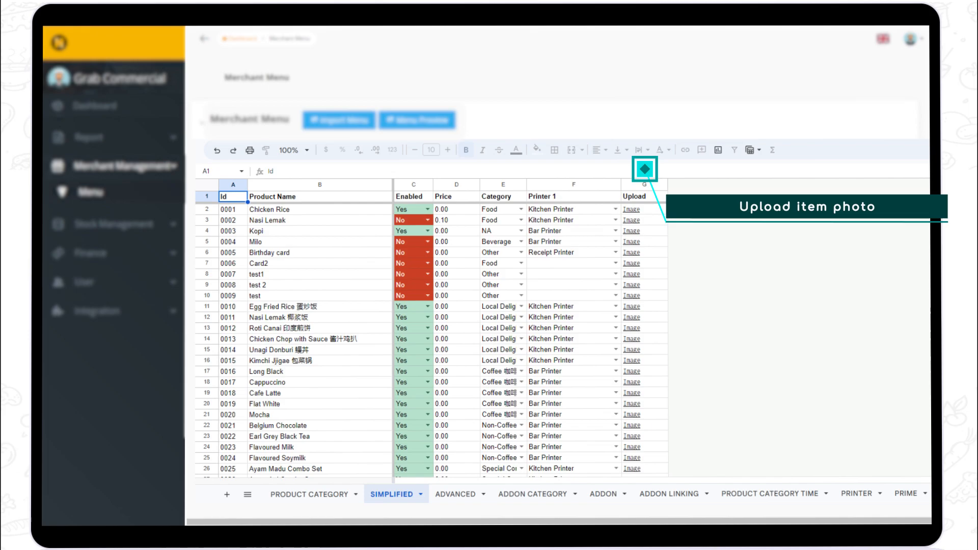
mouse_move(645, 168)
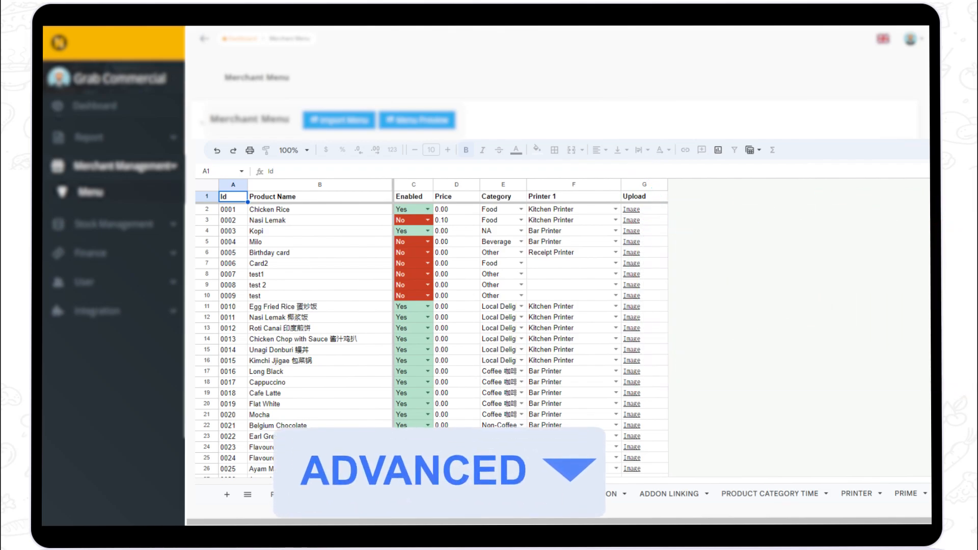
Display the Advanced sheet with per-product Yes/No discount, alcohol, POS-only and delivery settings
left_click(455, 498)
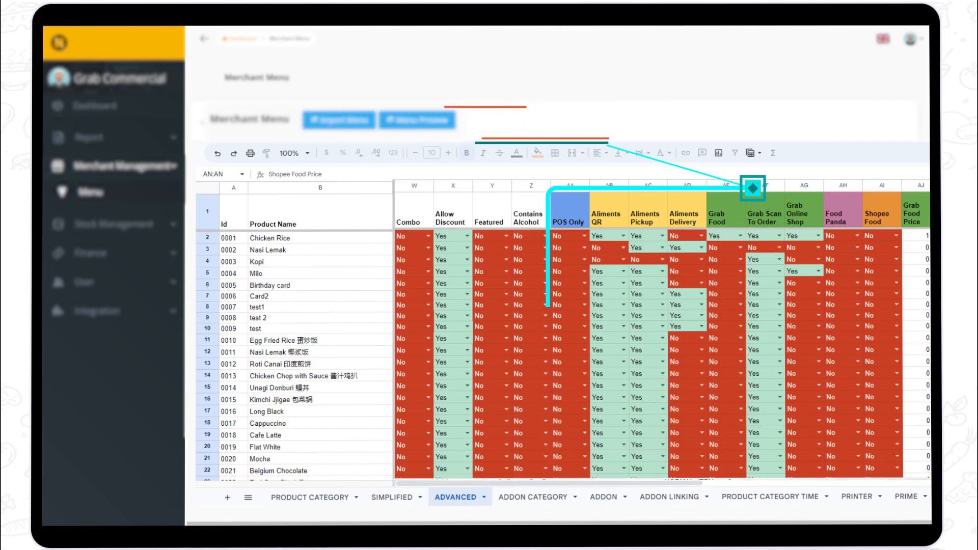
Show the Addon Category sheet with groups like Size and Temperature and their min/max orders
left_click(533, 497)
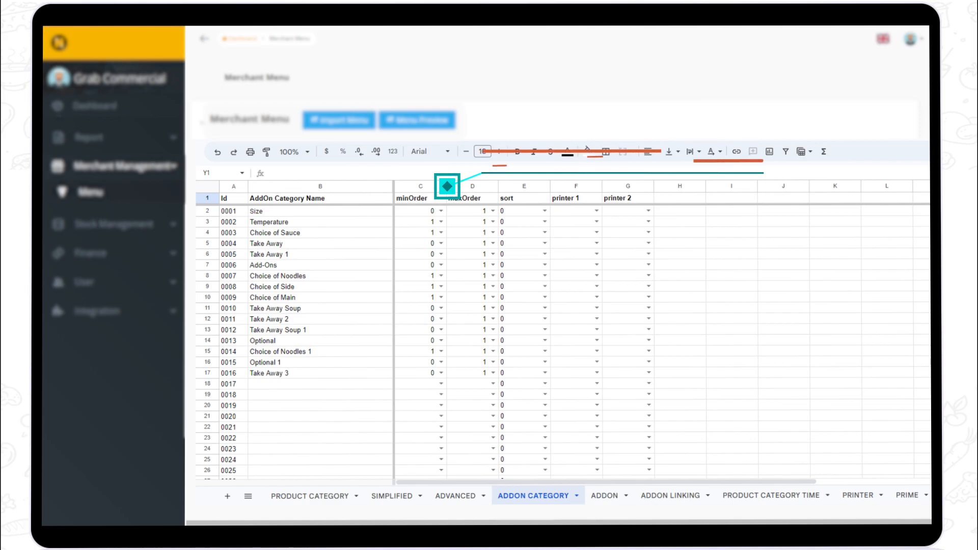
mouse_move(447, 186)
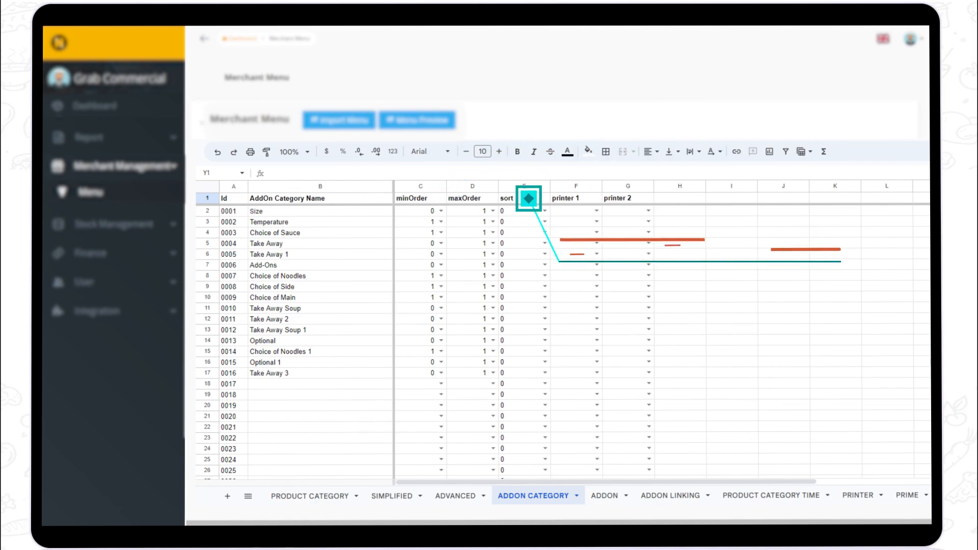
mouse_move(528, 199)
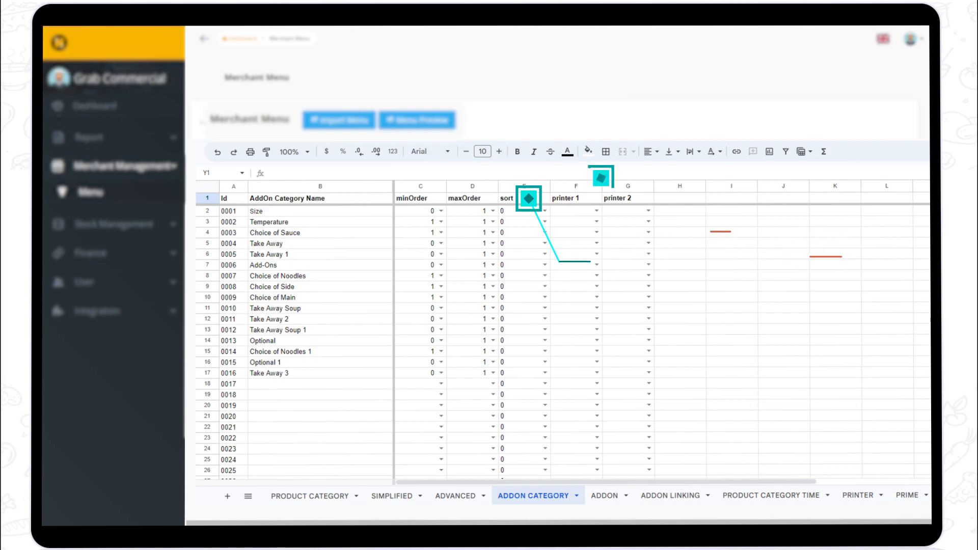
mouse_move(600, 178)
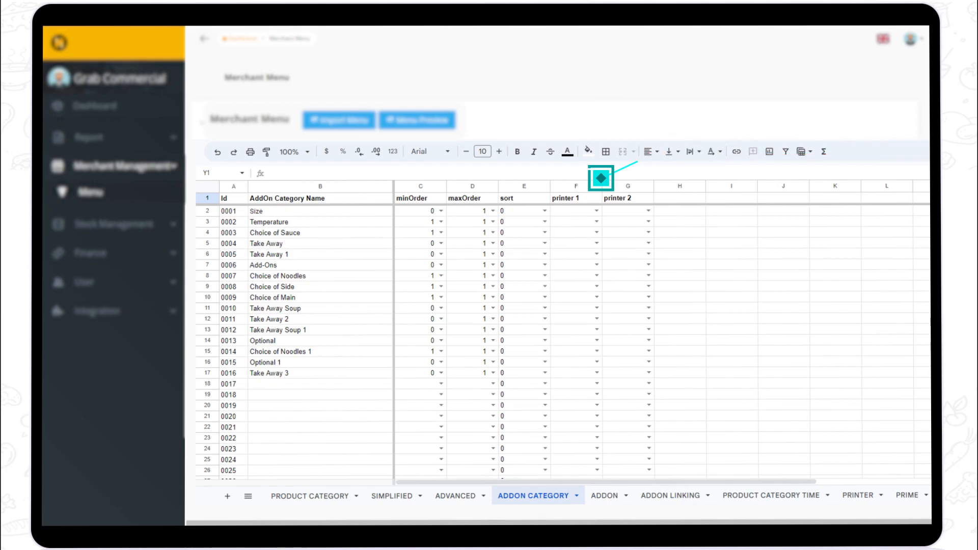
View the Addon sheet's per-platform prices for add-ons like Hot, Ice and Large
left_click(603, 495)
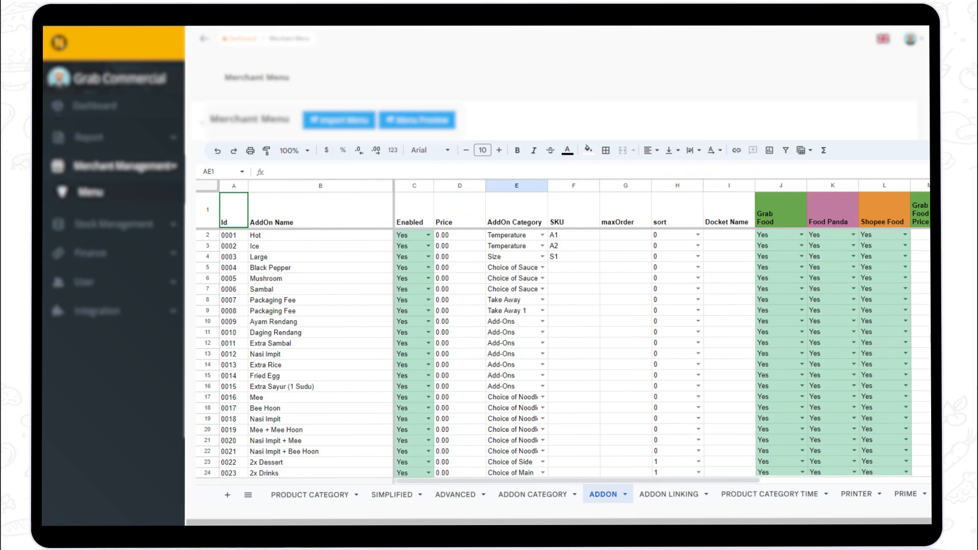
left_click(517, 201)
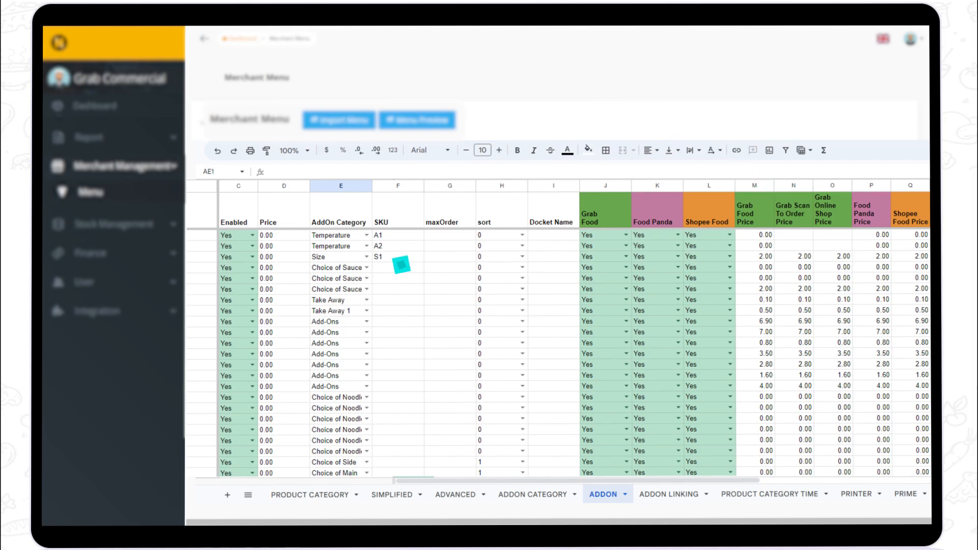
mouse_move(400, 268)
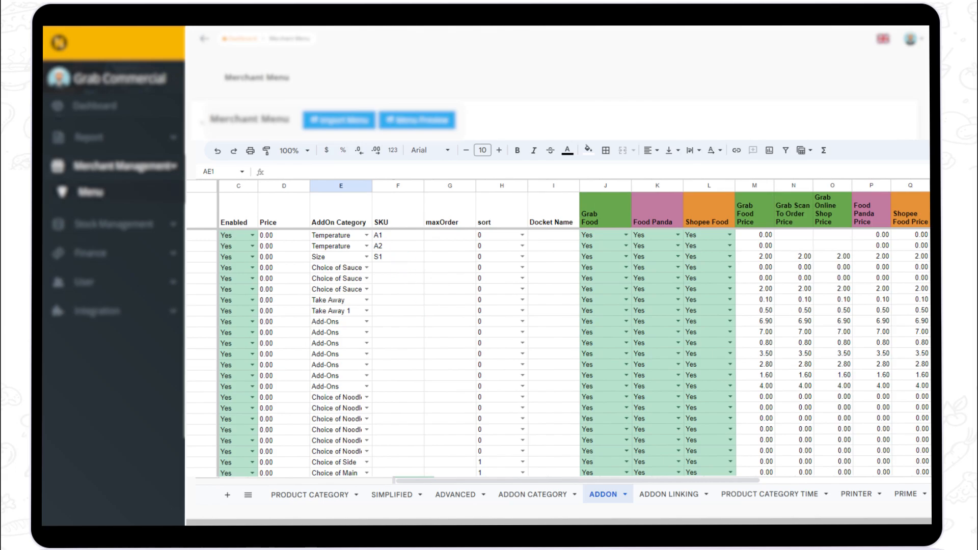
Show the Addon Linking sheet pairing Chicken Rice and Long Black with add-on categories
left_click(669, 494)
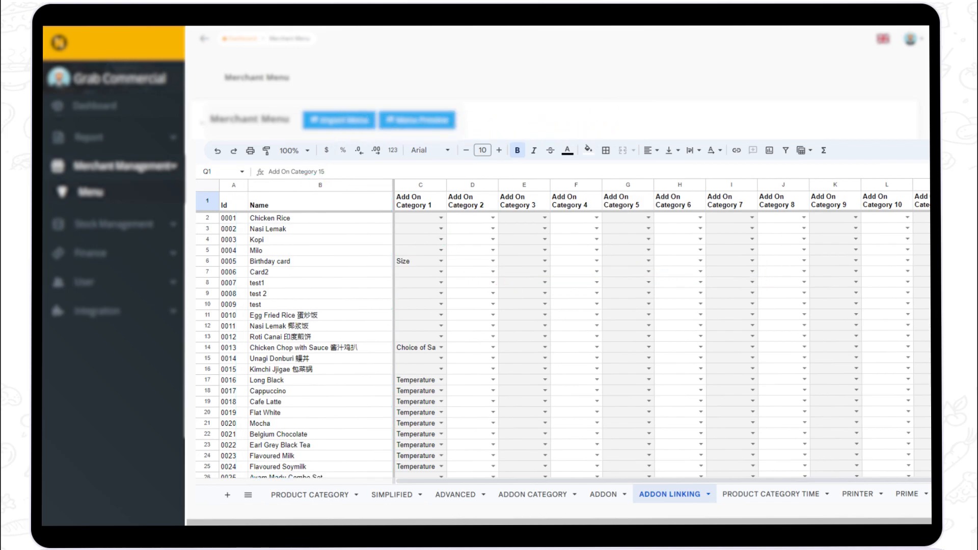
Display the Product Category Time sheet with category, day-of-week, start and end time columns
left_click(769, 494)
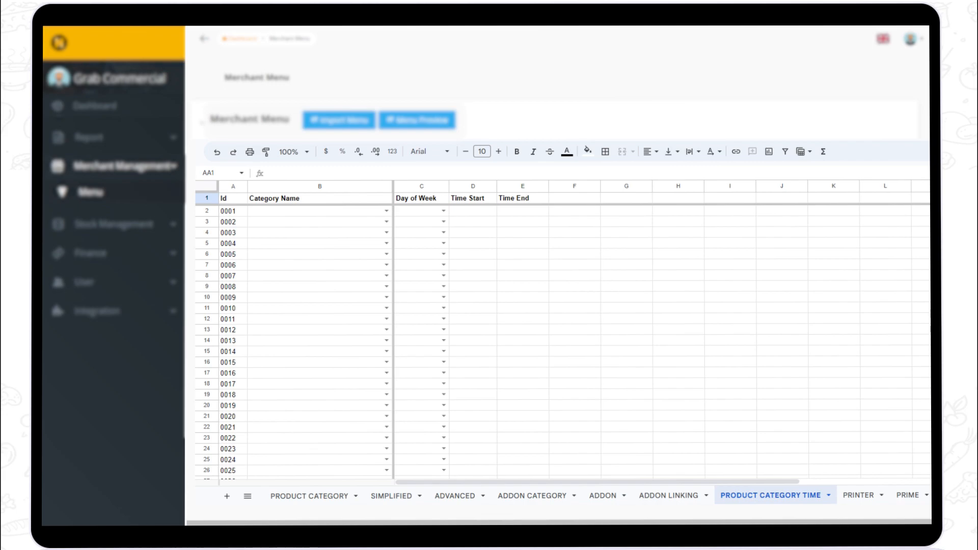
left_click(772, 495)
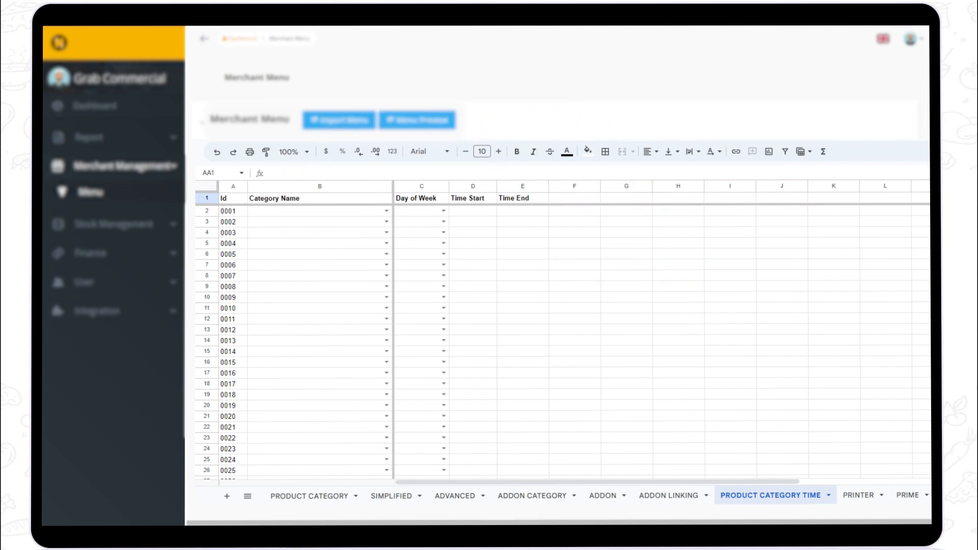
left_click(861, 495)
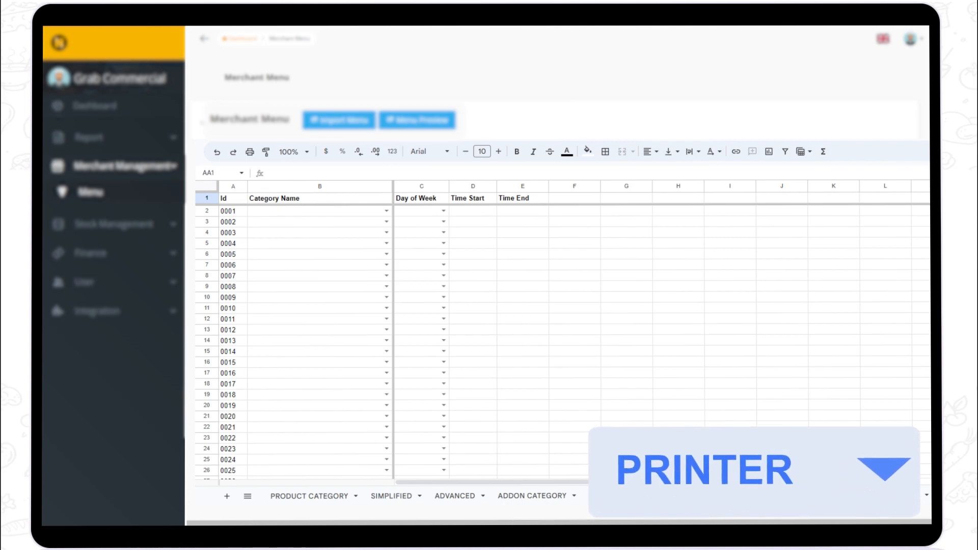
Show the Printer sheet listing kitchen and bar printer names
left_click(855, 509)
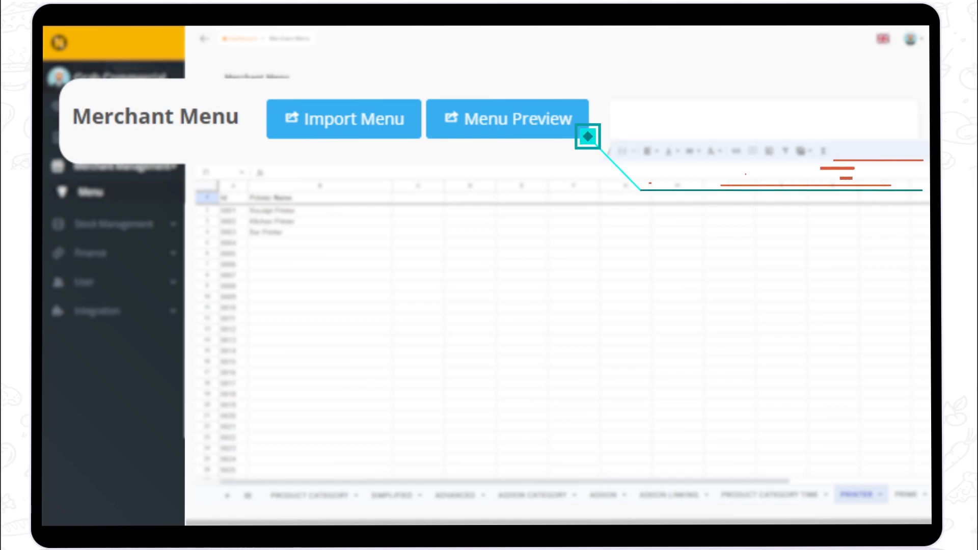
mouse_move(587, 137)
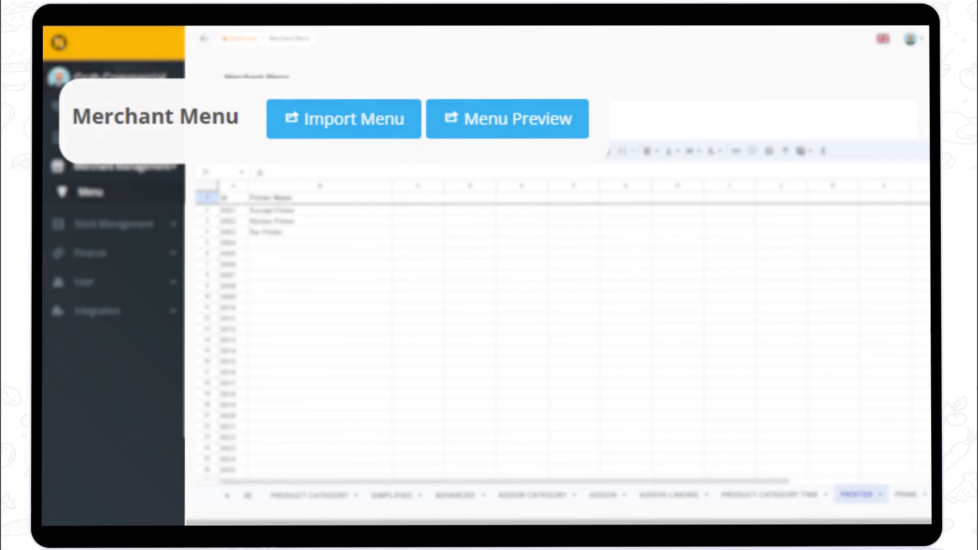
Import the filled menu template through Import Menu and reach the success message
left_click(343, 119)
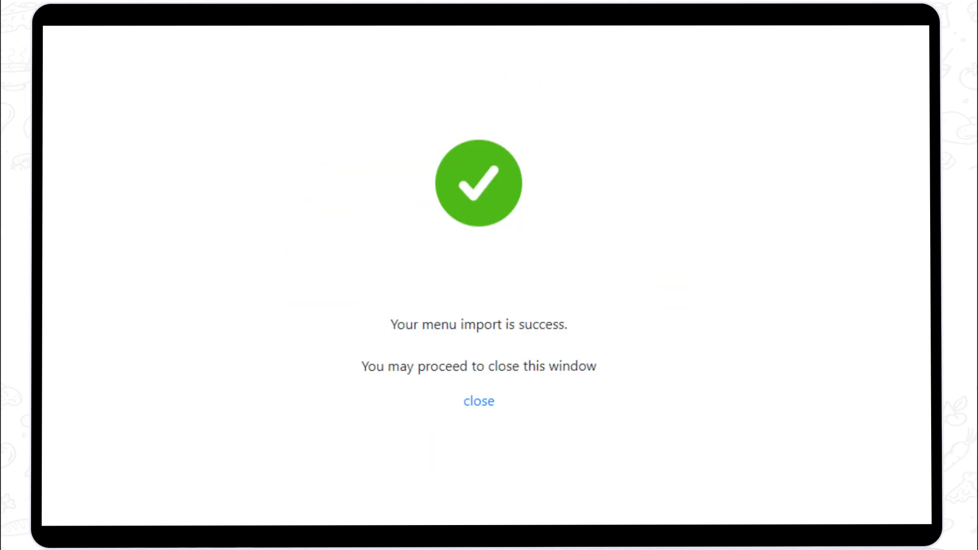